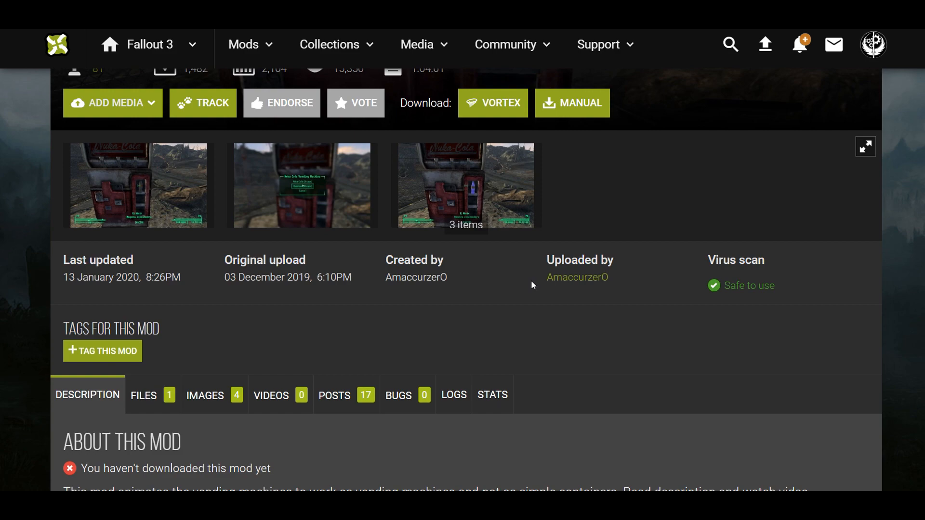
mouse_move(482, 269)
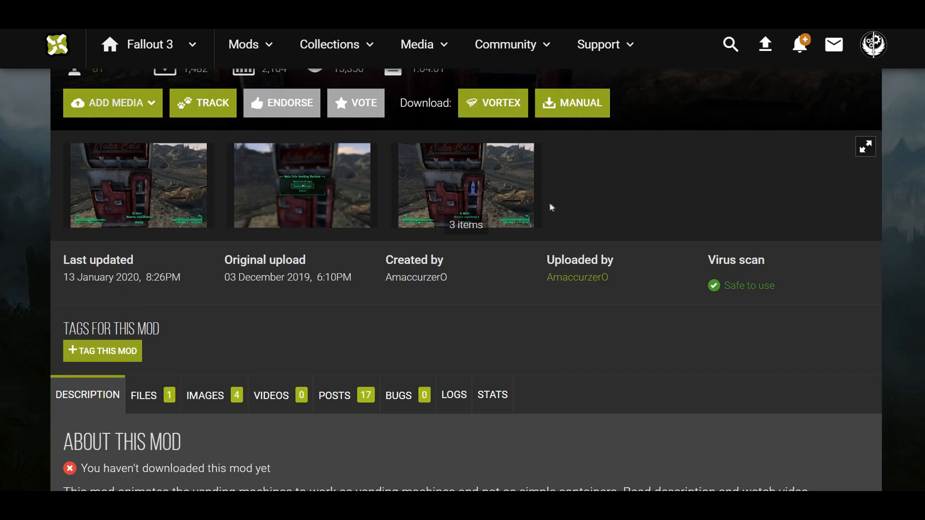
mouse_move(651, 252)
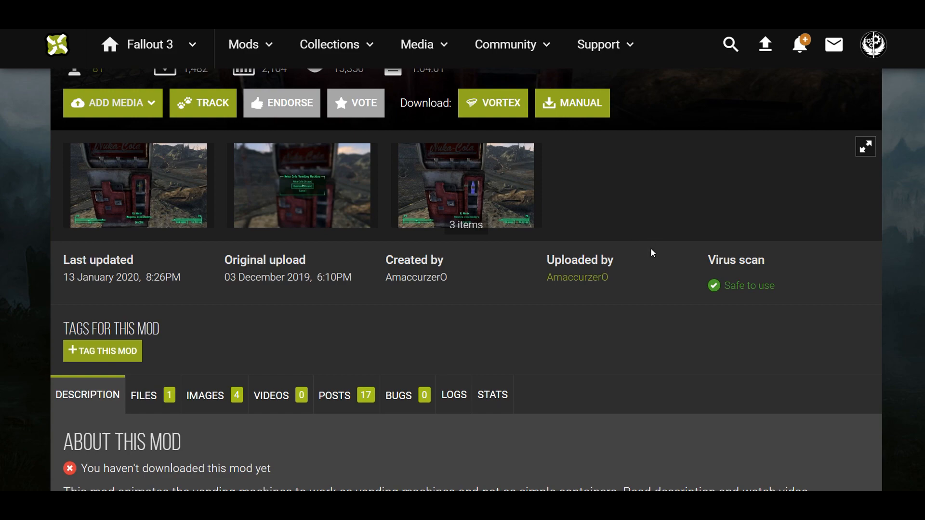
mouse_move(732, 228)
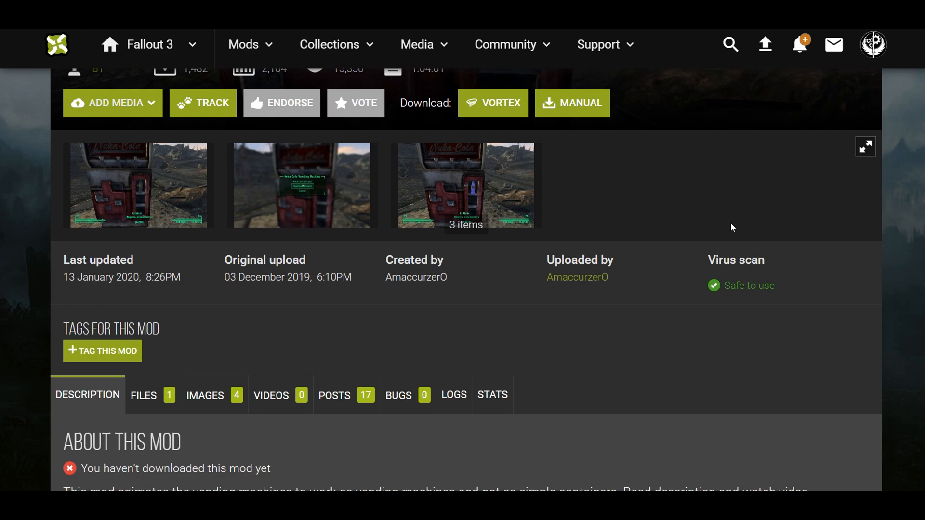
mouse_move(505, 354)
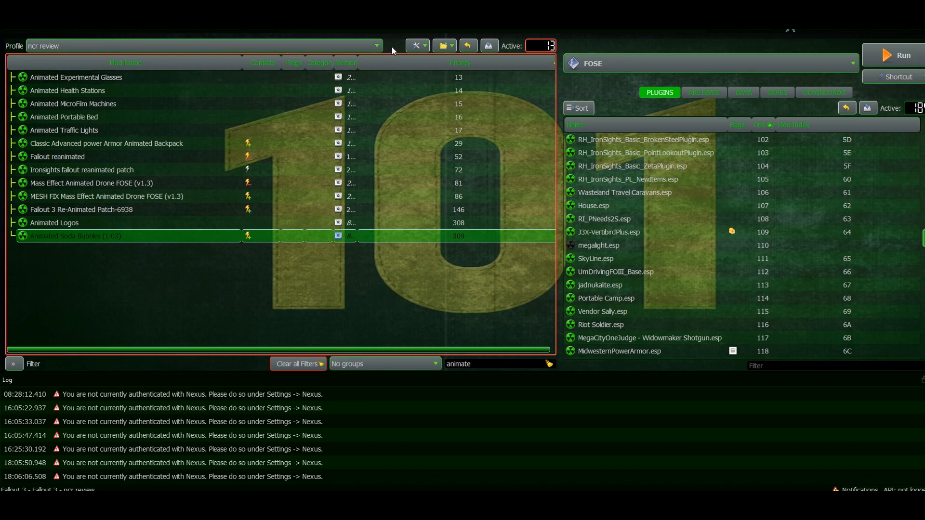
Point the FO3Edit executable's binary to FO3Edit.exe in the TESVEdit folder
click(413, 45)
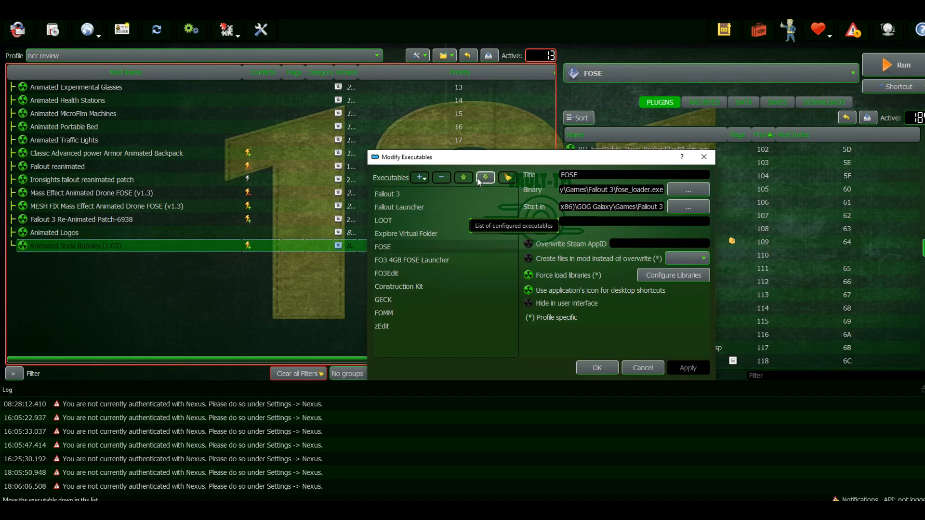
click(388, 273)
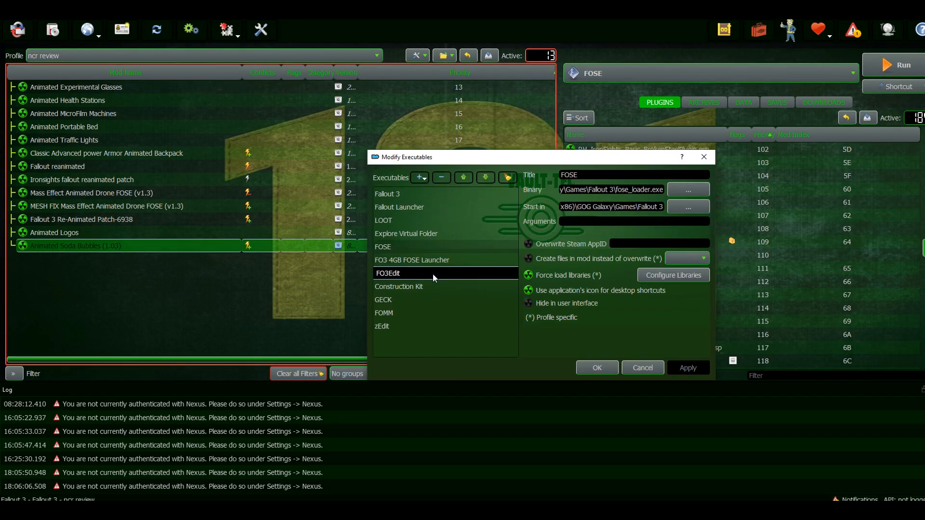
click(389, 273)
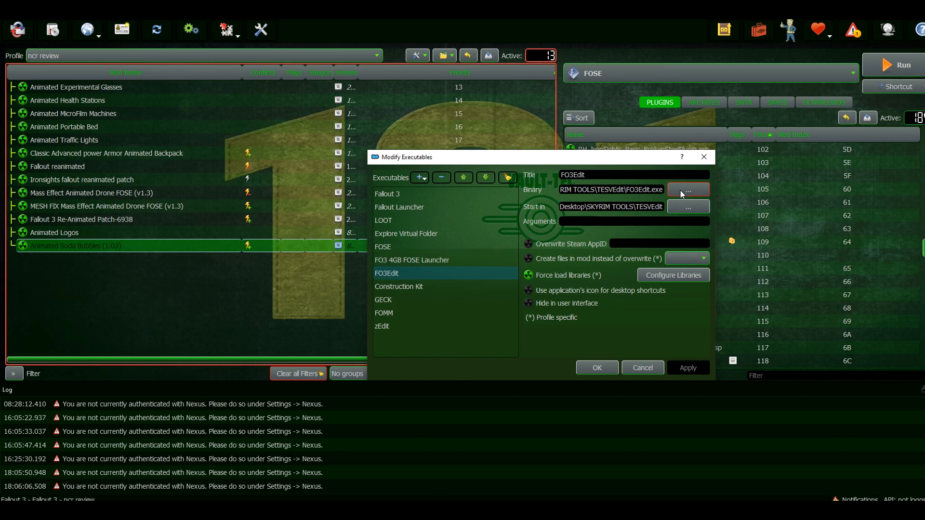
click(688, 190)
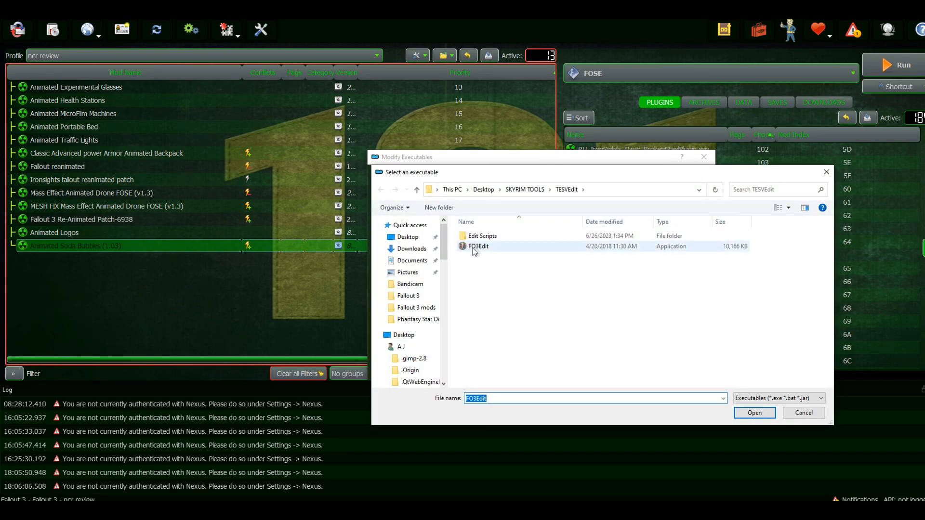
mouse_move(478, 247)
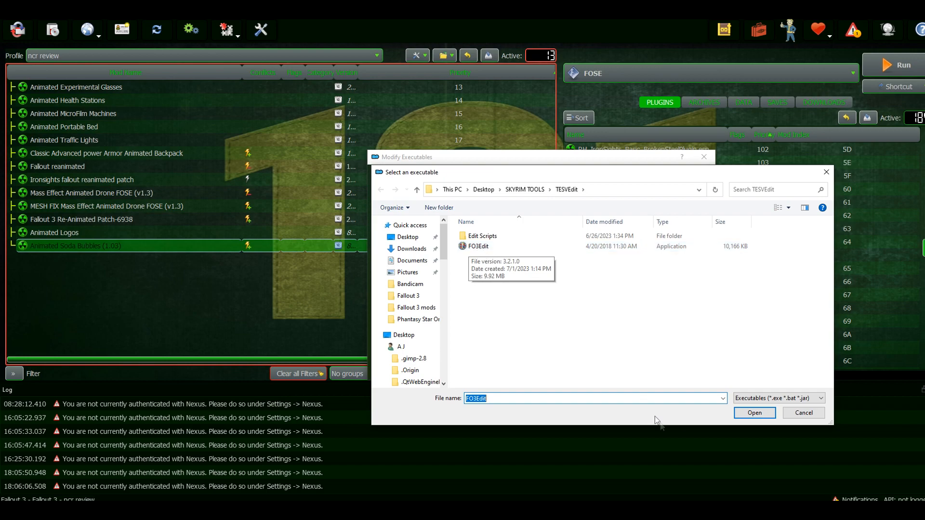
click(753, 412)
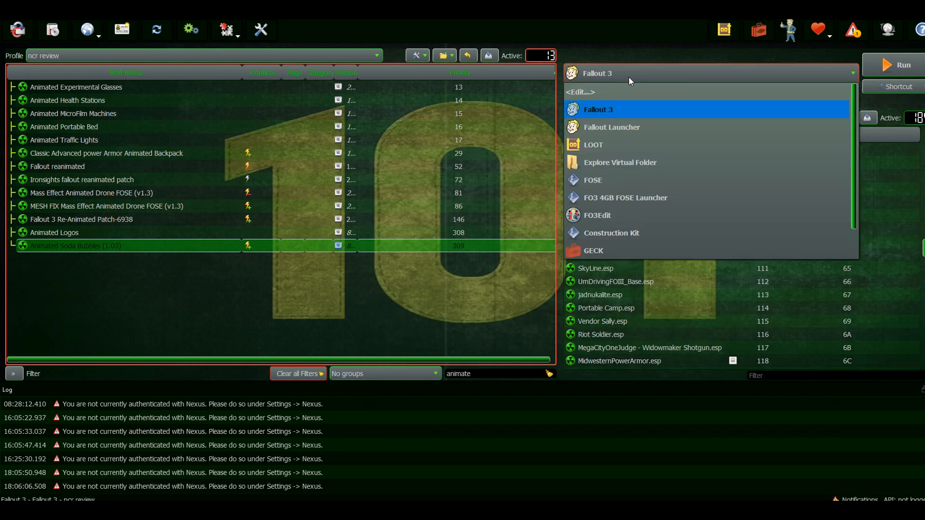
Select FO3Edit, enable Real Nuka Cola Vending Machines, and launch FO3Edit
click(597, 215)
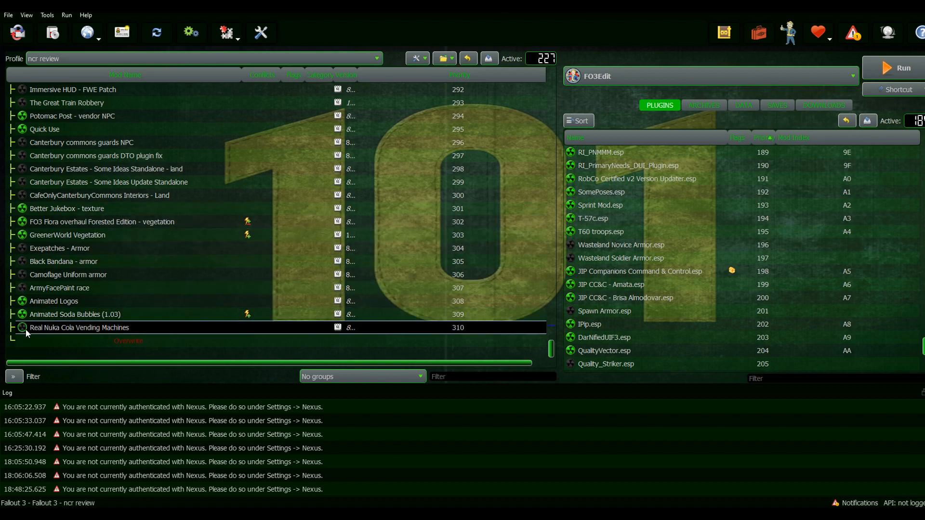
click(19, 327)
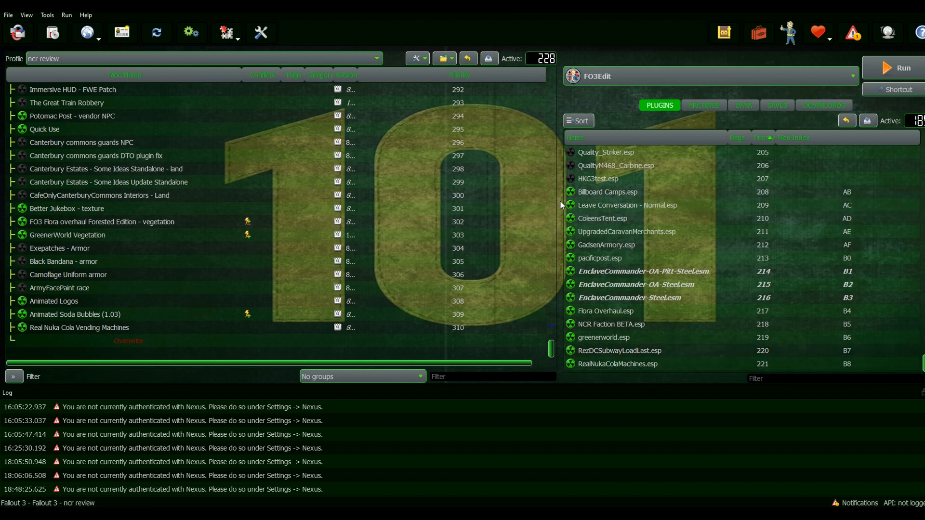
click(894, 68)
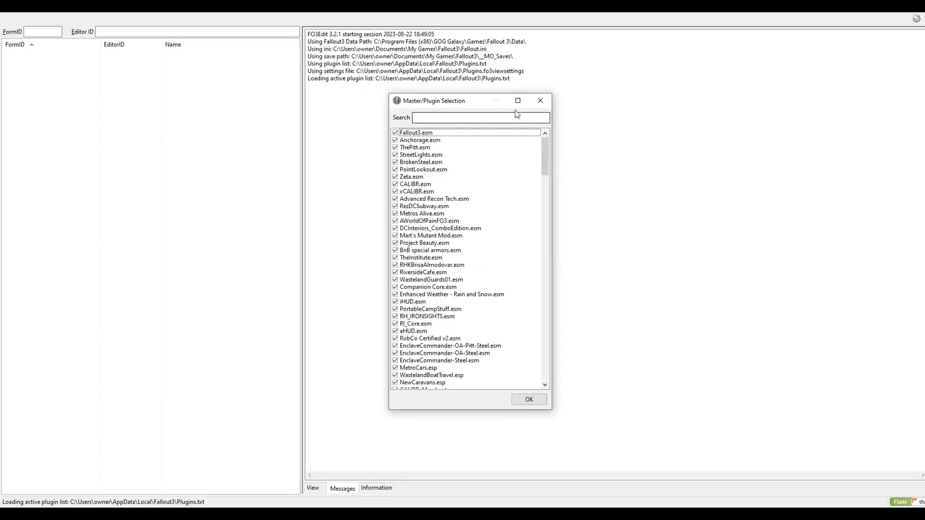
Deselect all plugins and load only RealNukaColaMachines.esp
right_click(494, 164)
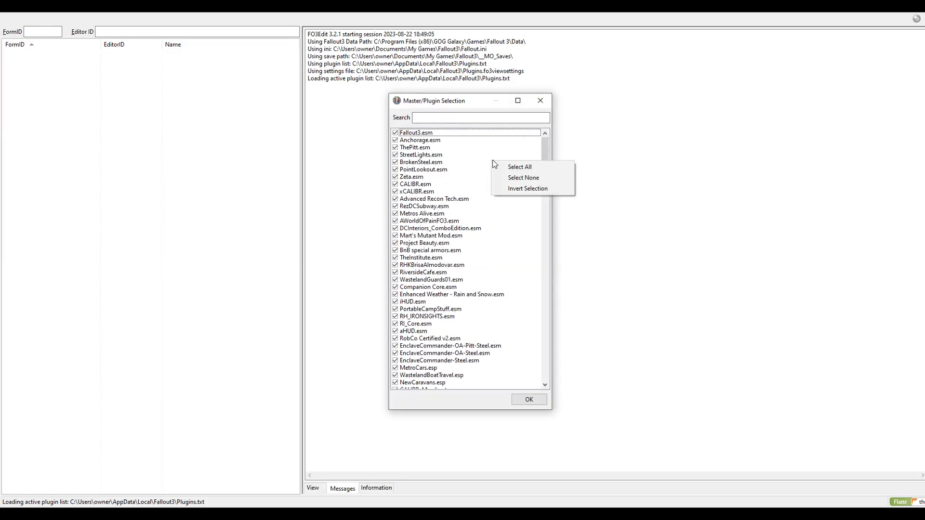
mouse_move(523, 178)
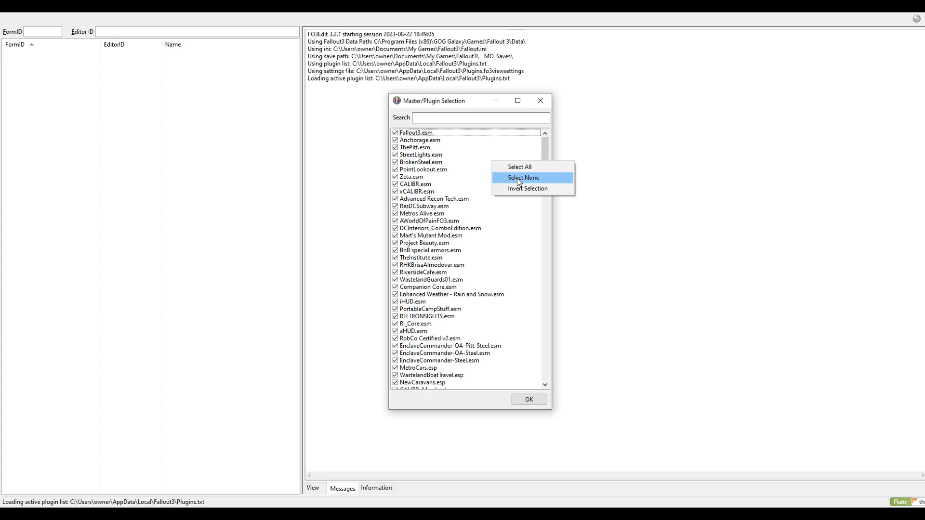
click(523, 178)
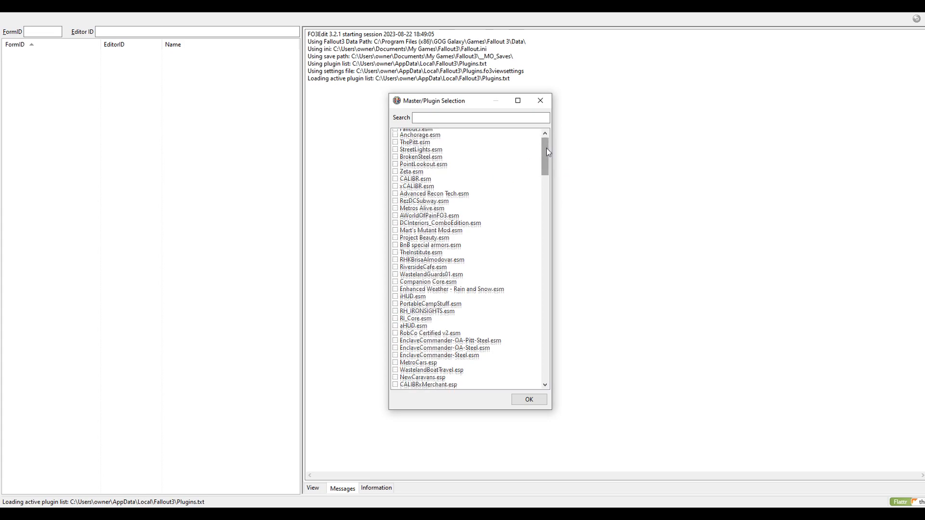
scroll(down, 3)
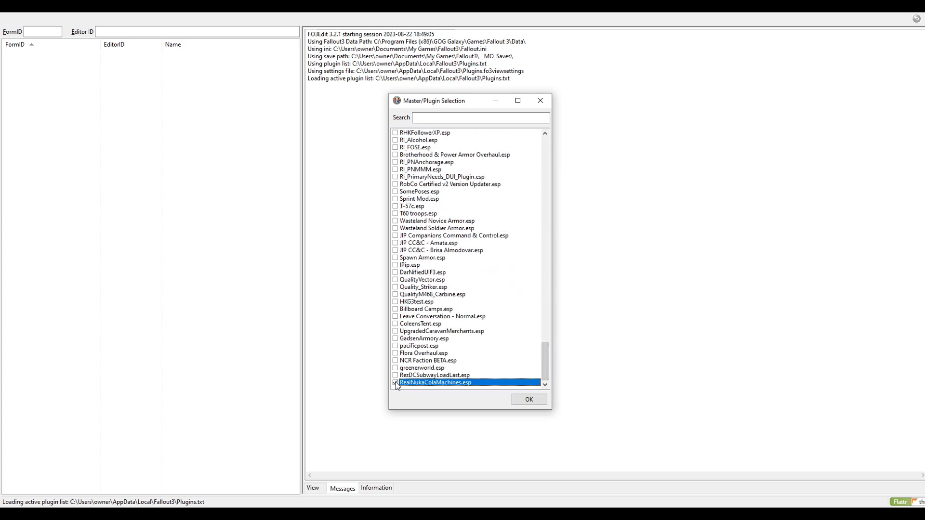
click(528, 400)
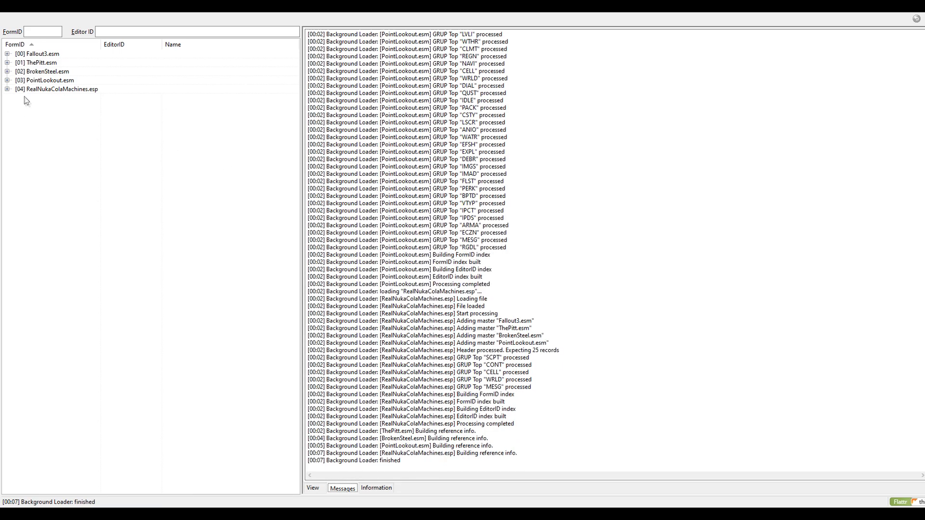
mouse_move(78, 65)
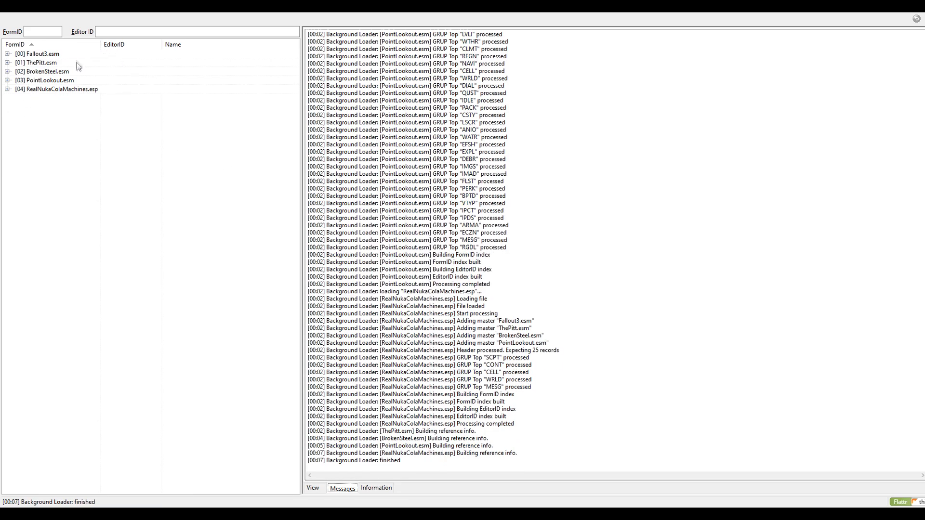
mouse_move(102, 94)
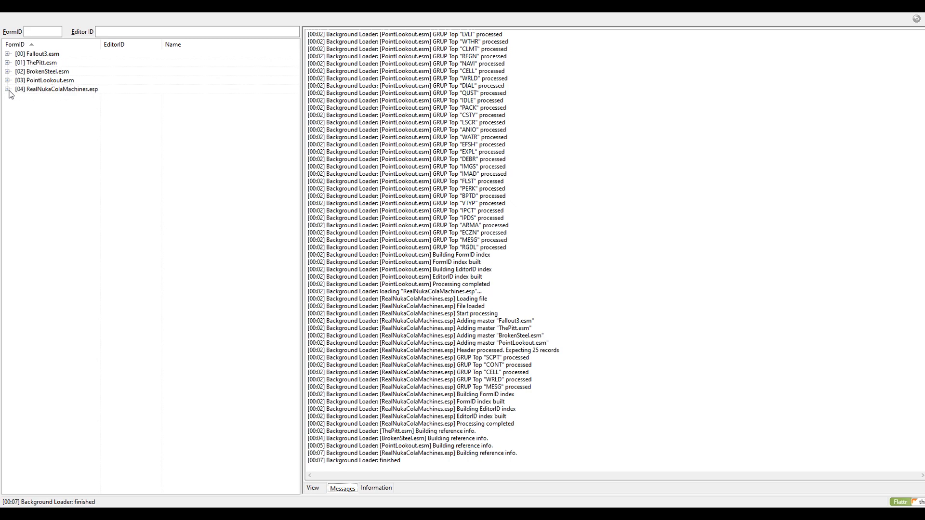
Expand RealNukaColaMachines.esp with its Container group, Cell group and Block 8
click(6, 89)
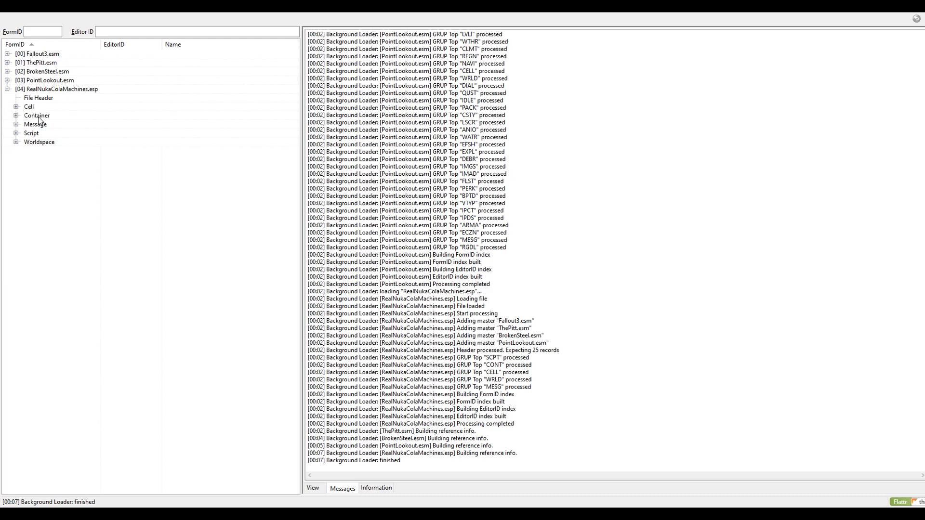
click(16, 116)
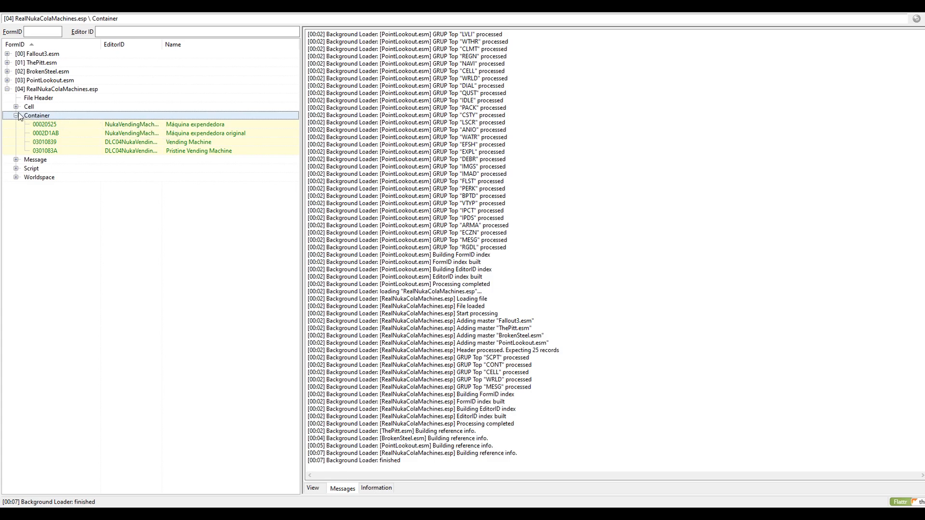
click(16, 106)
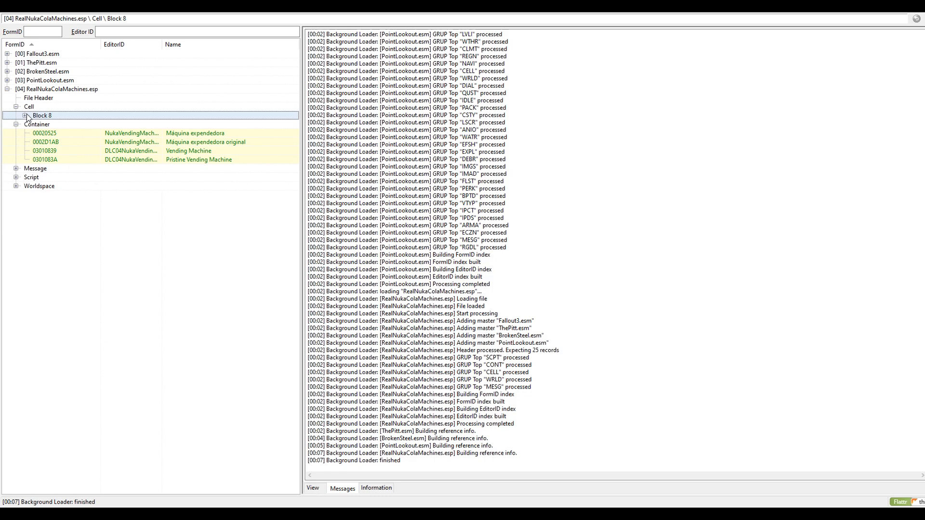
click(24, 116)
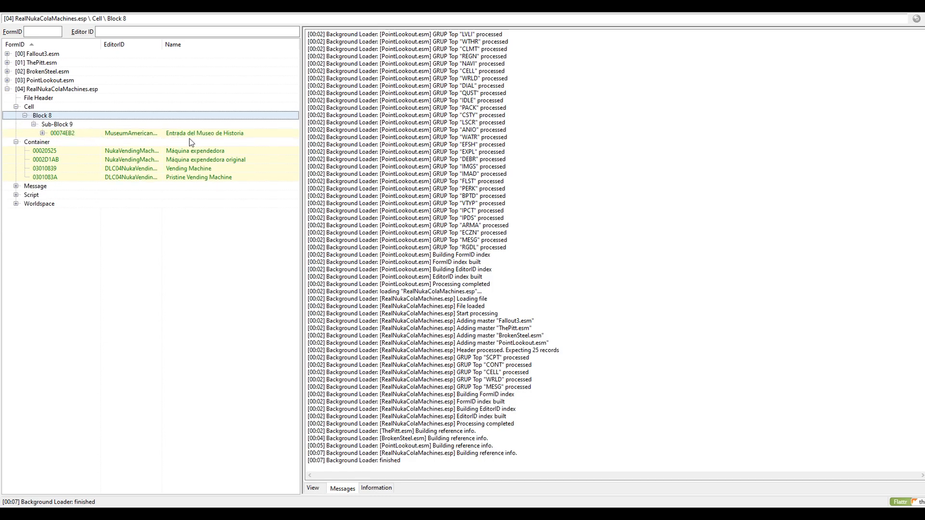
Replace cell 00074EB2's name 'Entrada del Museo de Historia' with 'Museum of History Entrance'
click(62, 133)
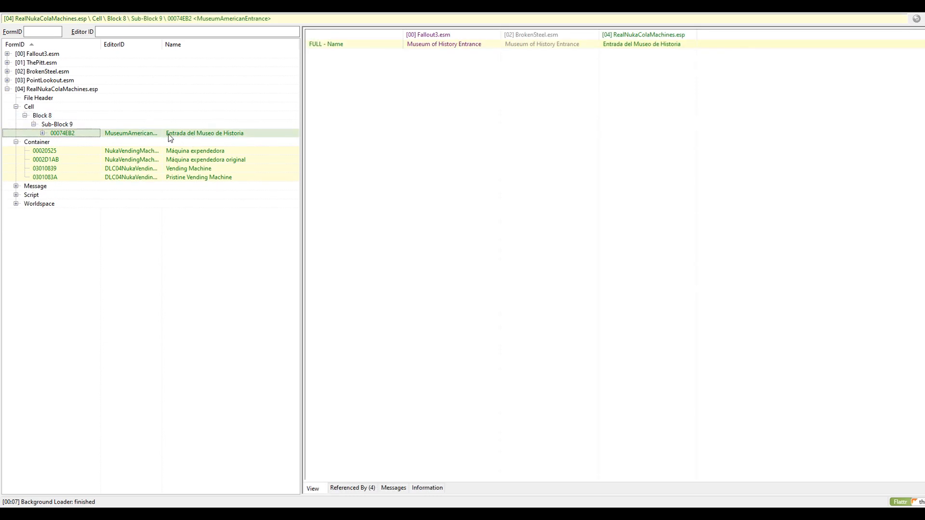
mouse_move(193, 139)
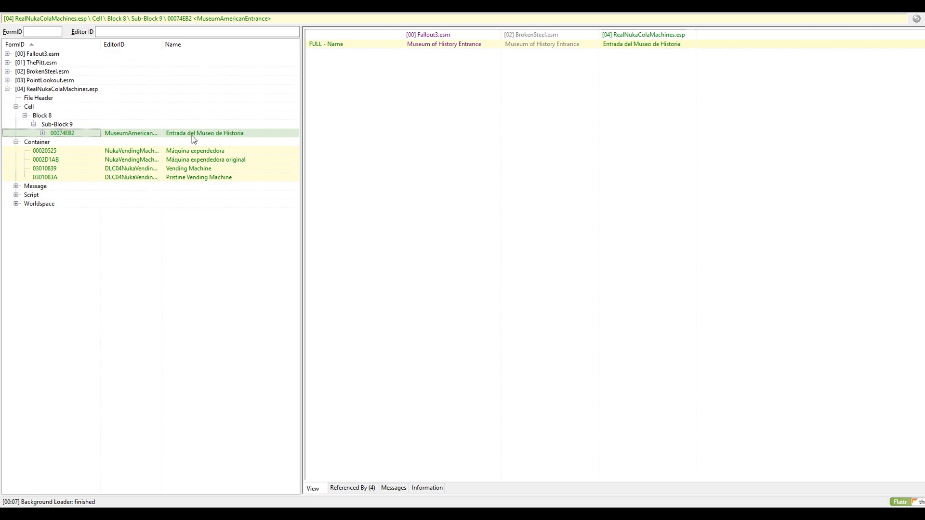
mouse_move(644, 50)
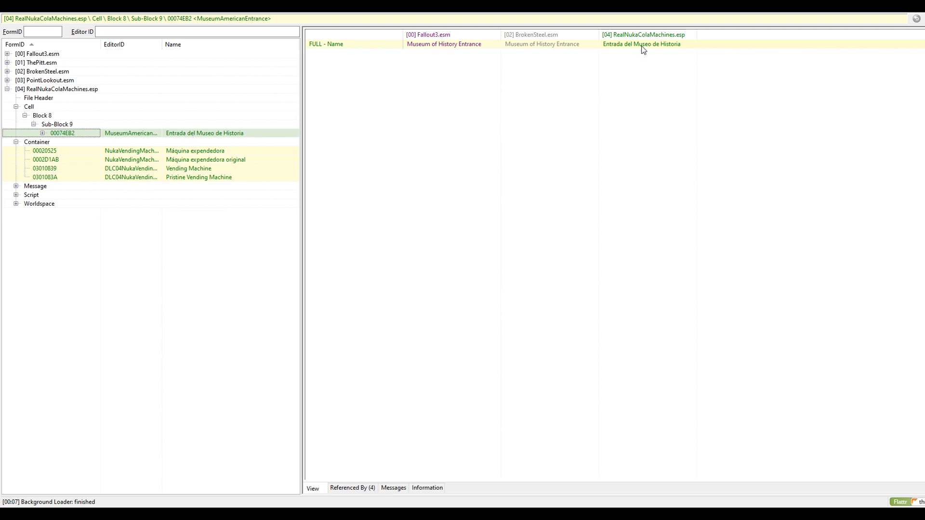
right_click(641, 44)
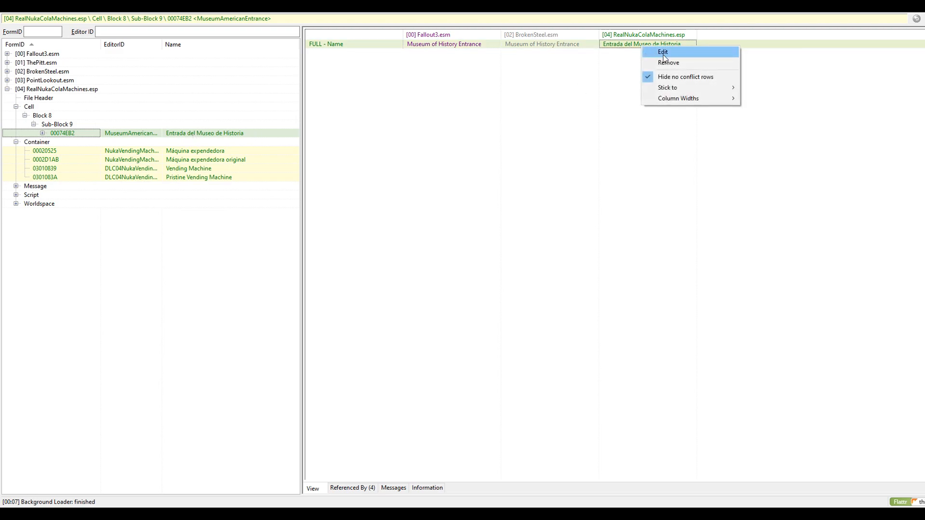
click(663, 52)
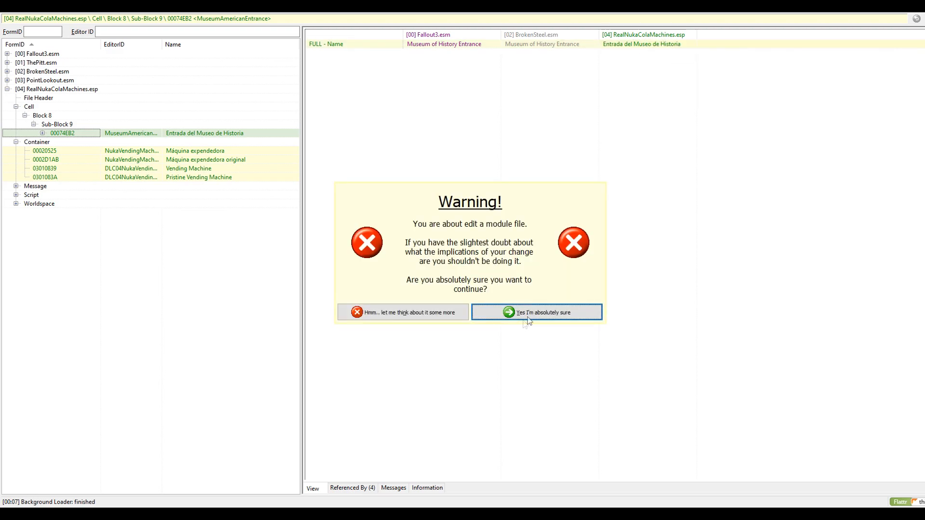
click(536, 312)
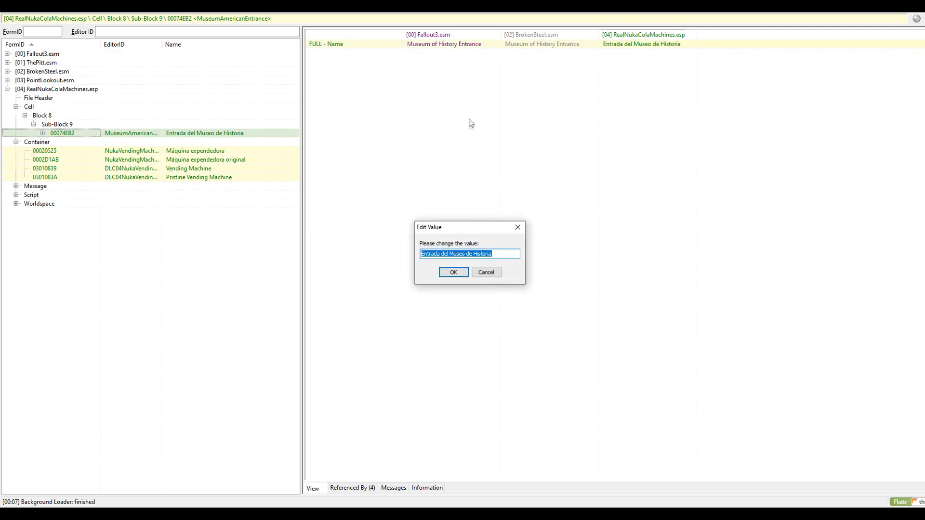
mouse_move(452, 43)
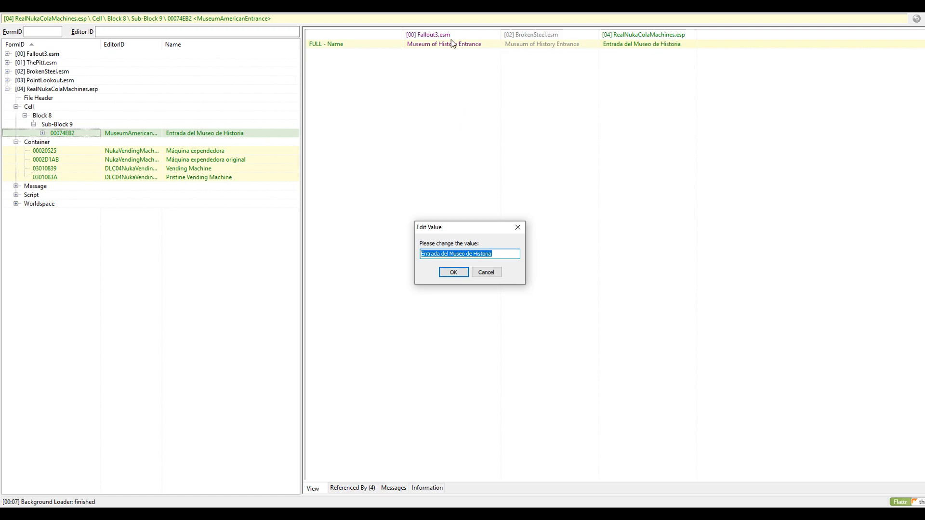
mouse_move(462, 81)
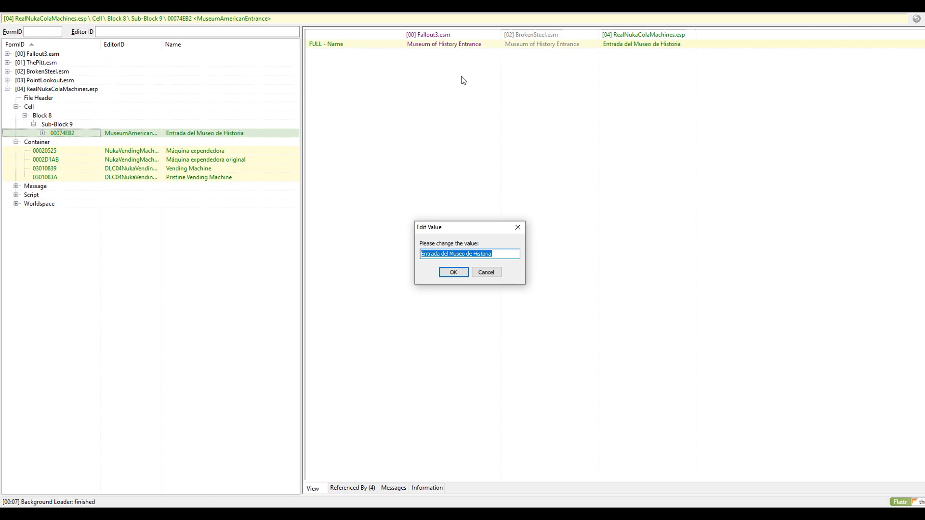
text(Museu)
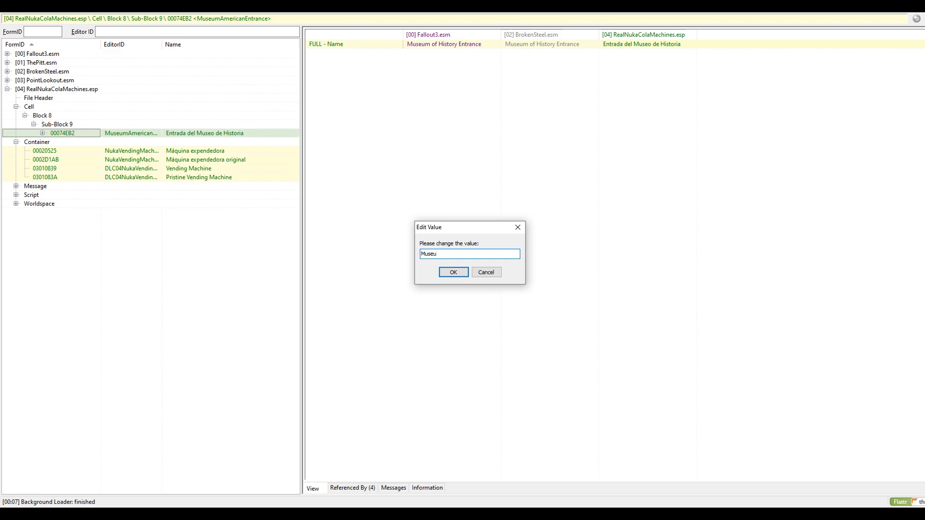
text(m)
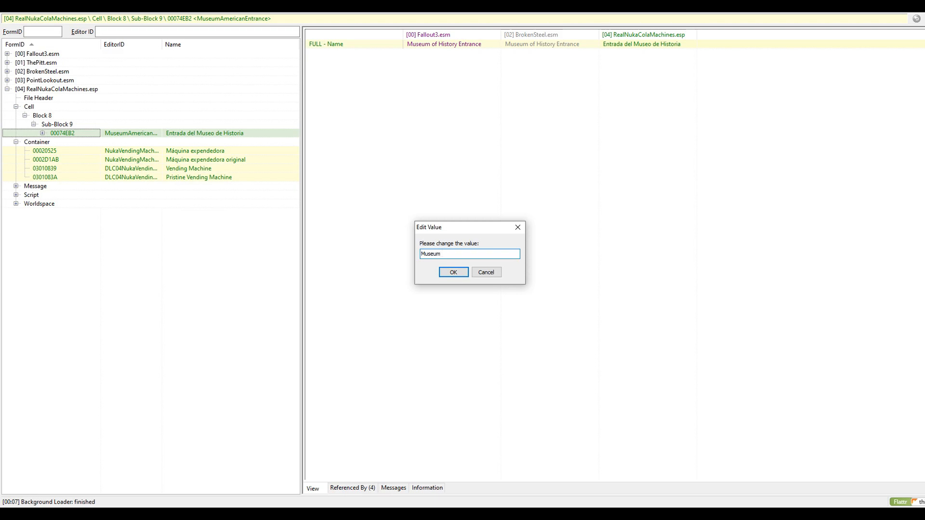
text(of Hist)
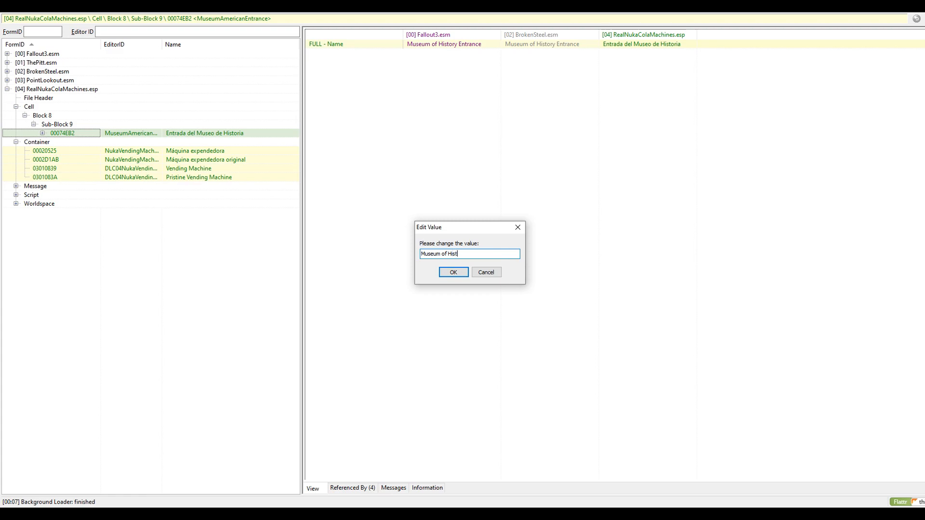
text(ory Entr)
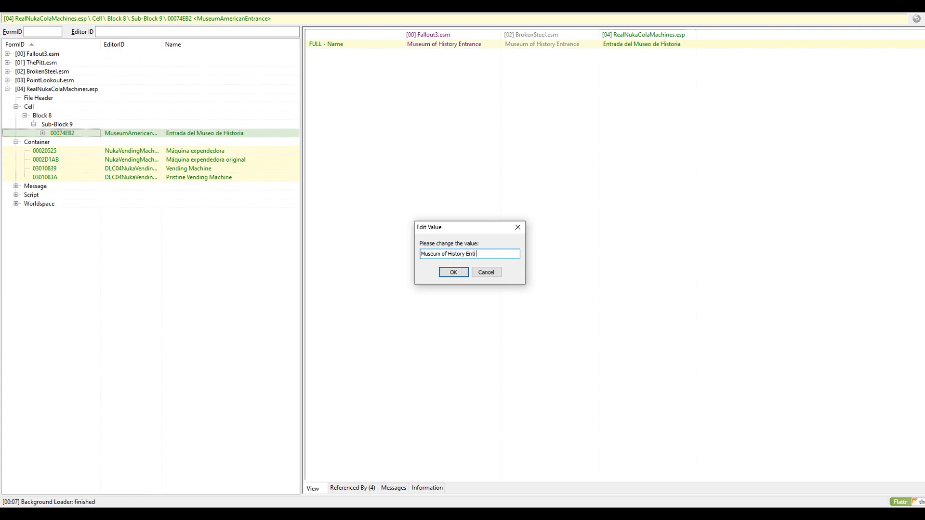
text(ance)
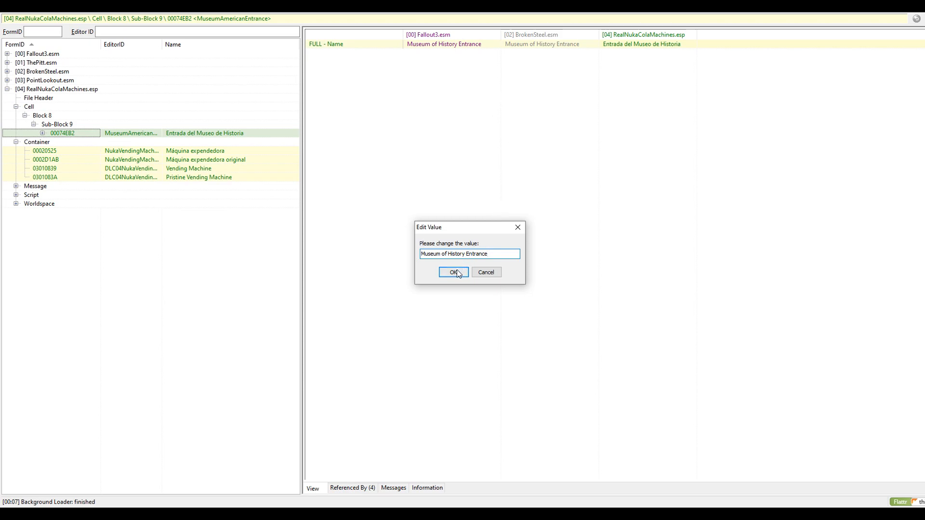
click(453, 272)
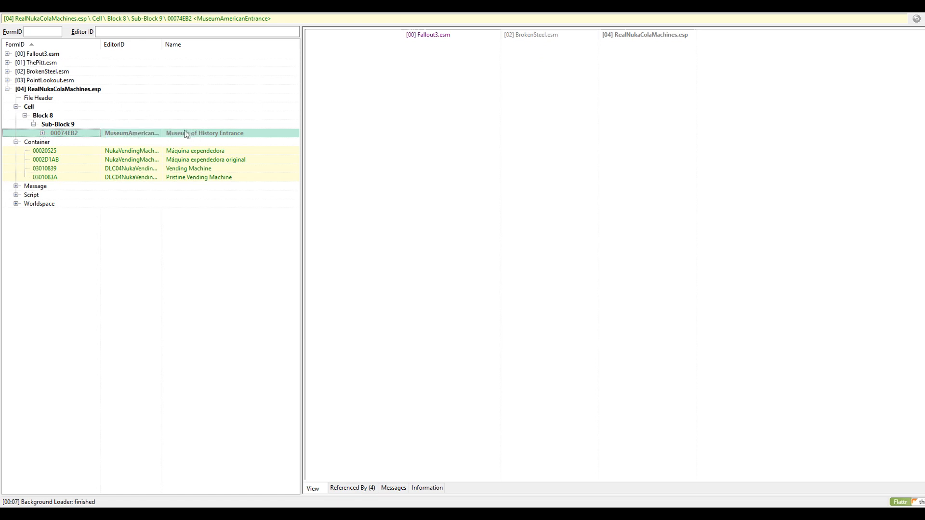
mouse_move(223, 136)
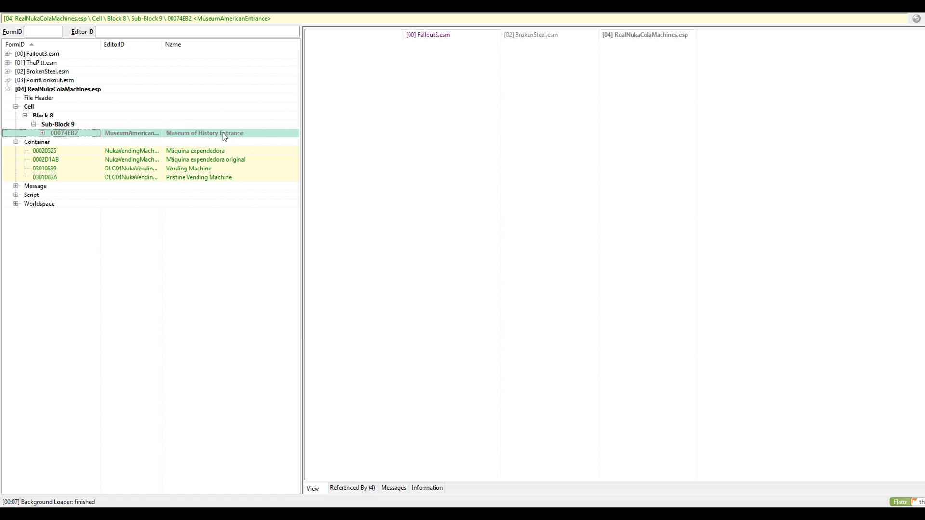
mouse_move(183, 156)
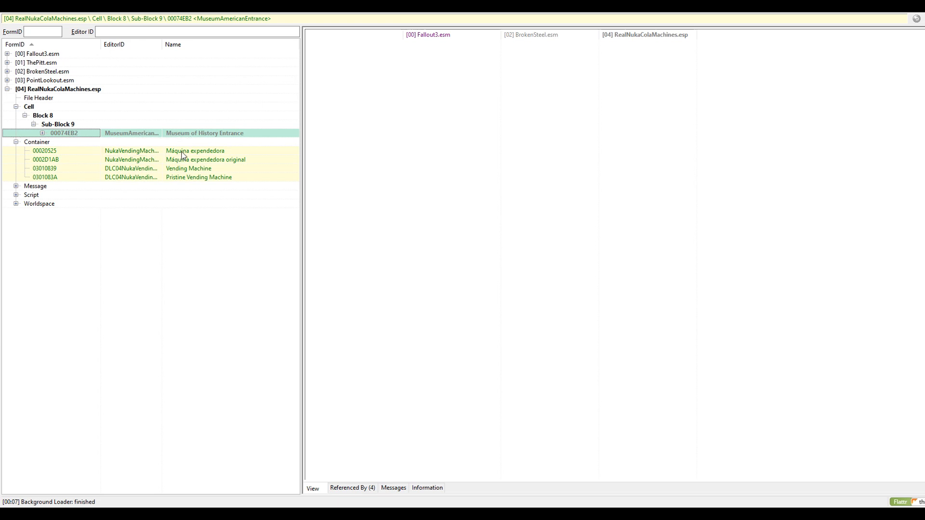
Change container 00020525's FULL name from 'Máquina expendedora' to 'Vending Machine'
click(44, 151)
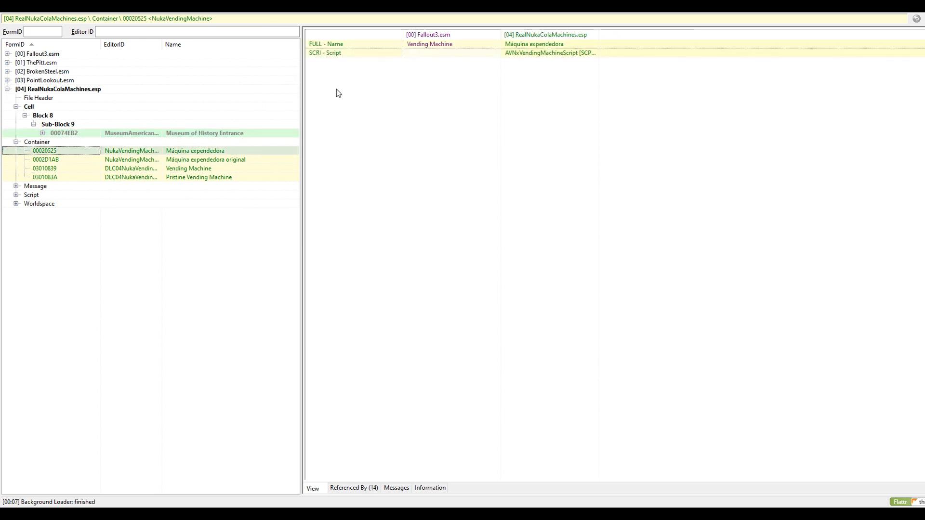
mouse_move(482, 93)
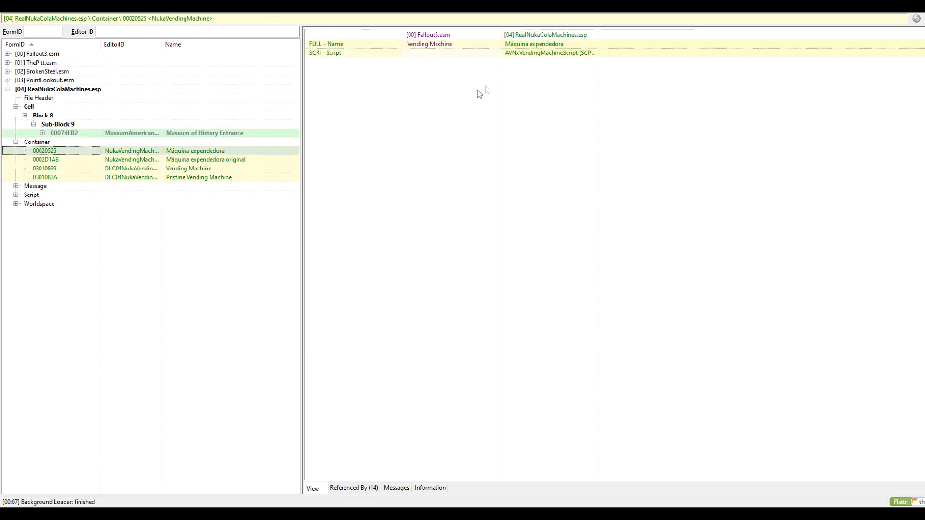
double_click(533, 44)
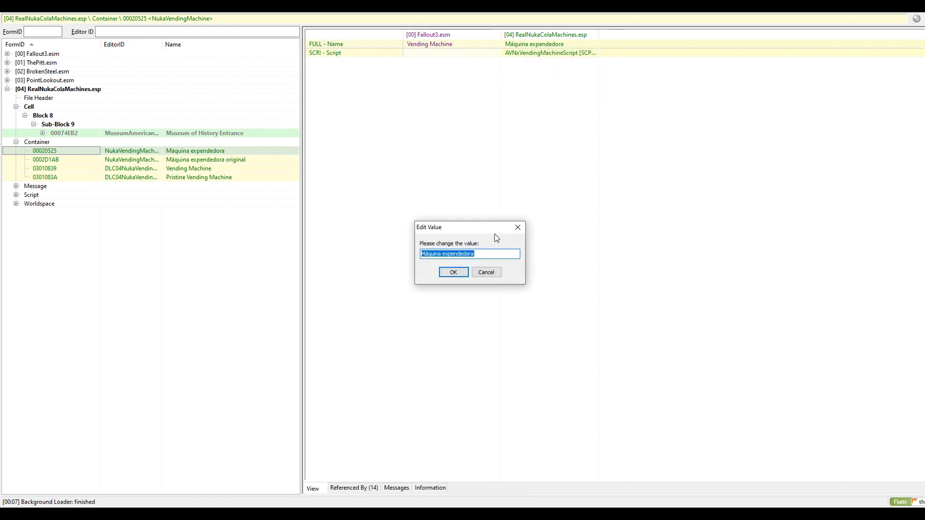
text(Vendin)
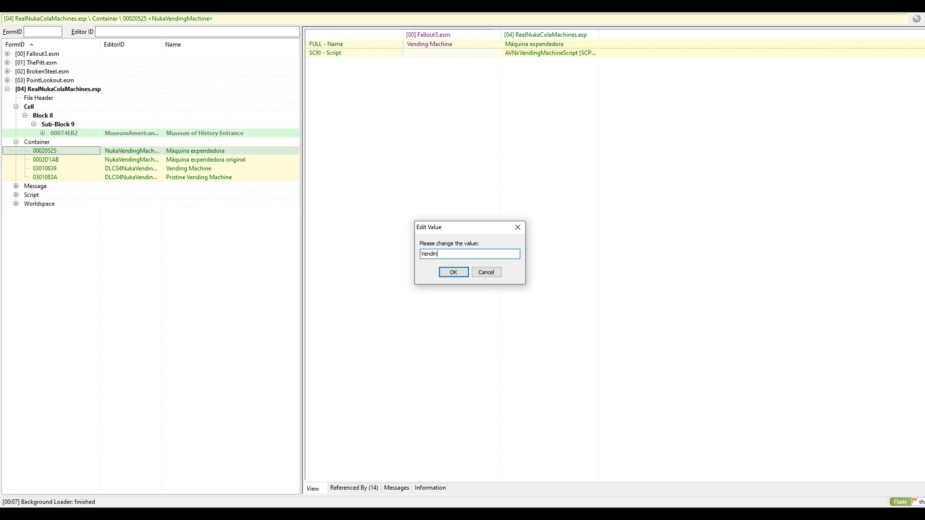
text(g Machi)
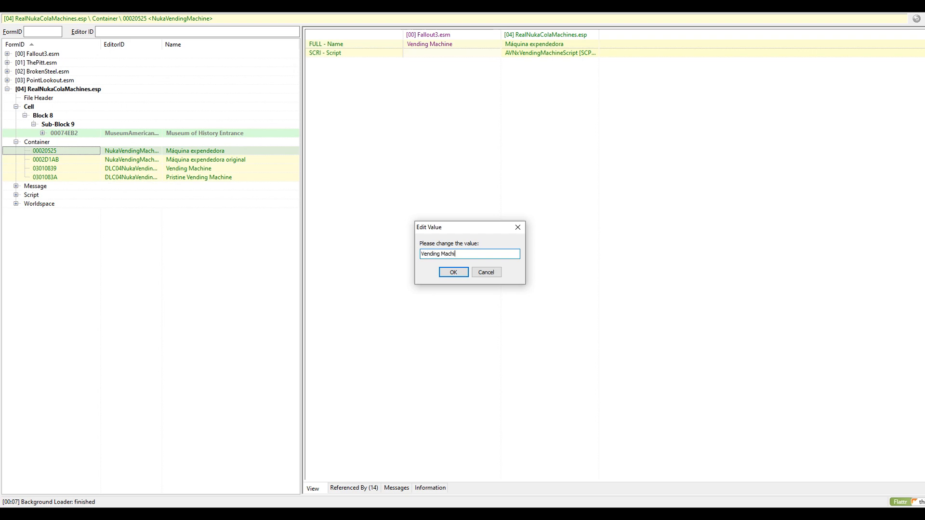
text(ne)
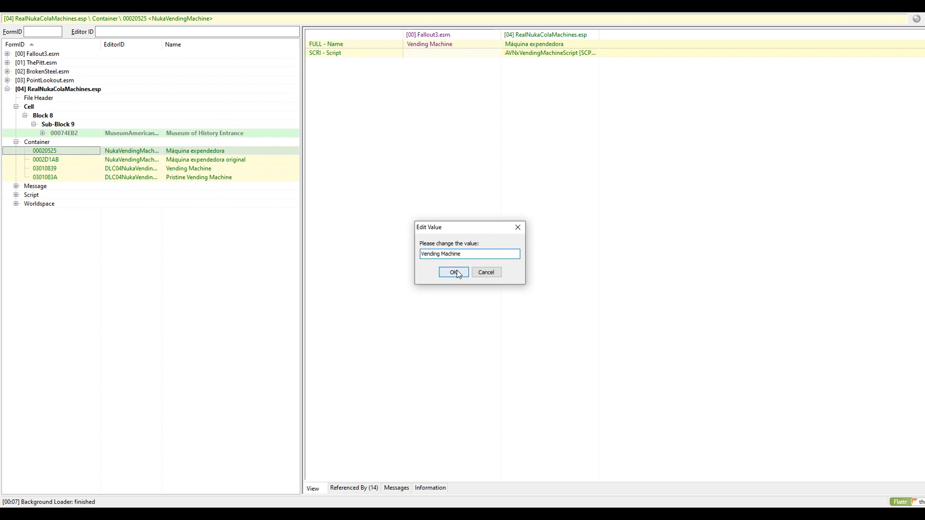
click(452, 272)
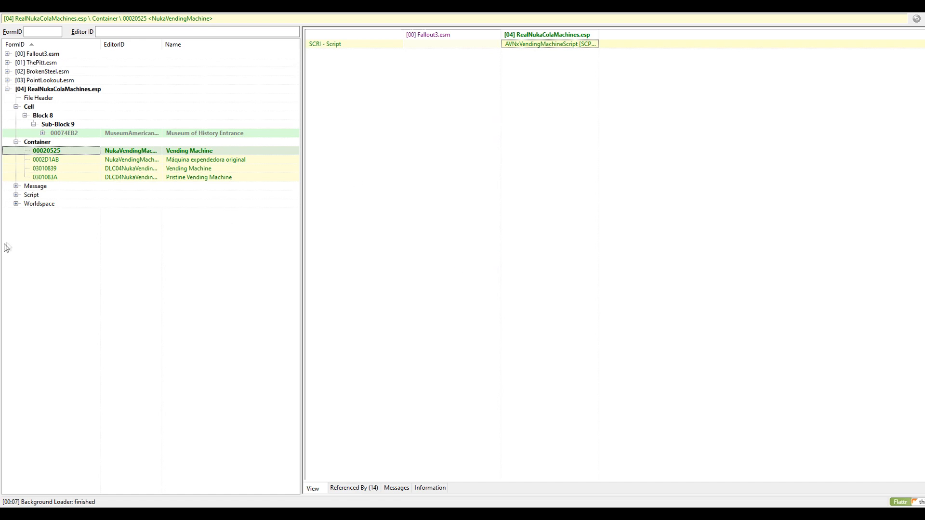
mouse_move(191, 168)
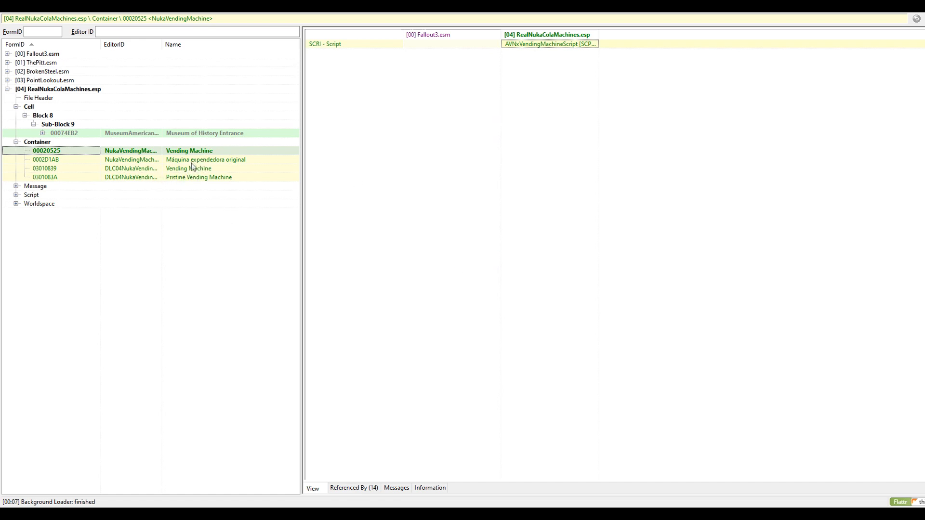
mouse_move(192, 178)
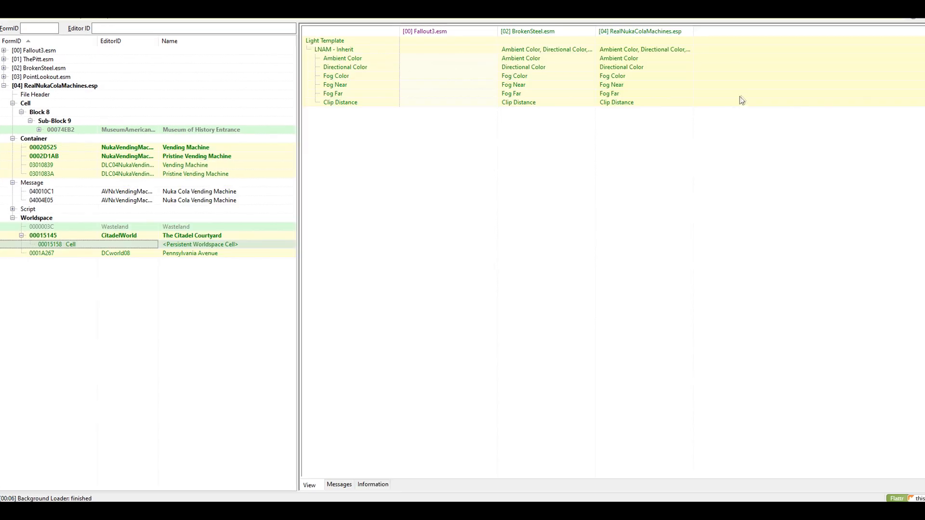
mouse_move(158, 124)
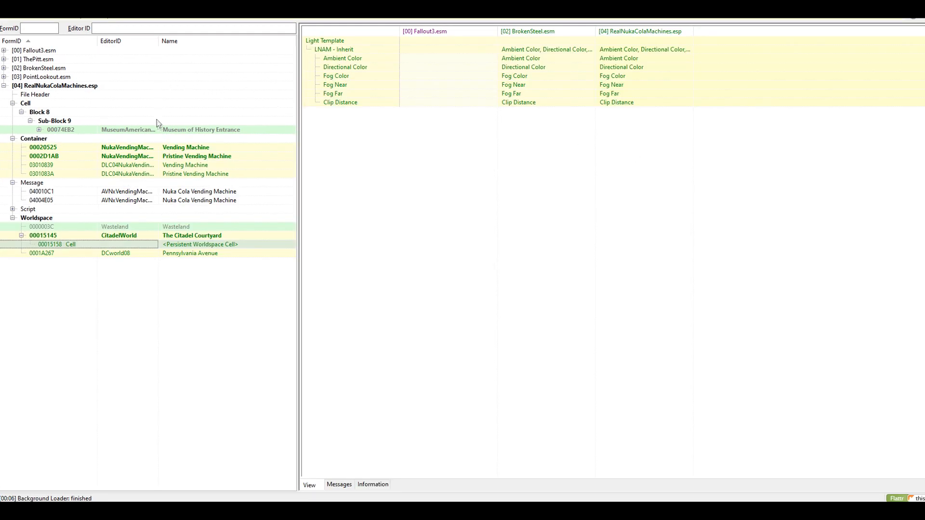
mouse_move(188, 207)
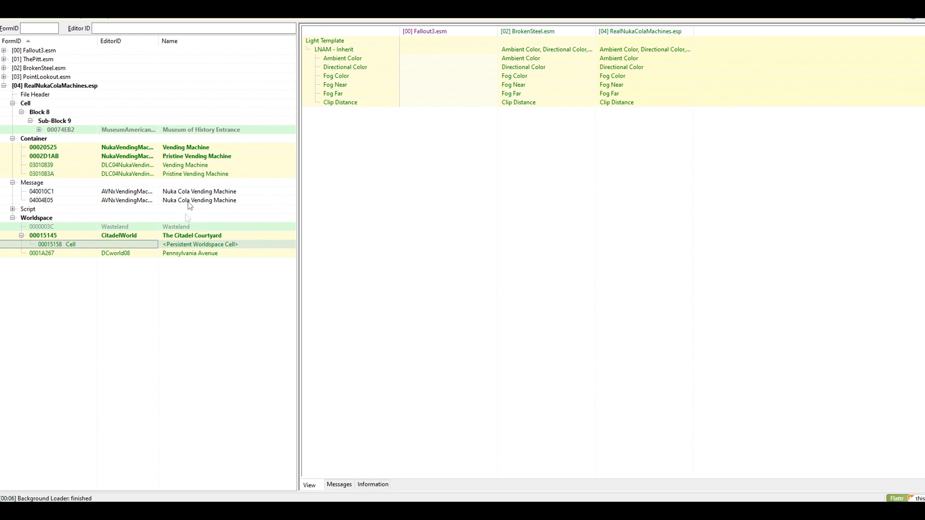
mouse_move(238, 158)
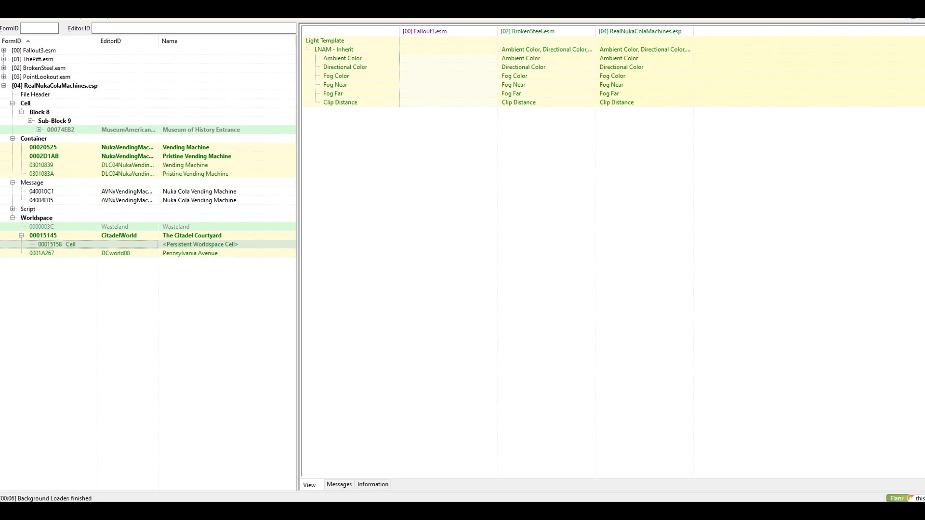
Save the Pristine Vending Machine rename and exit FO3Edit back to Mod Organizer 2
key(ctrl+s)
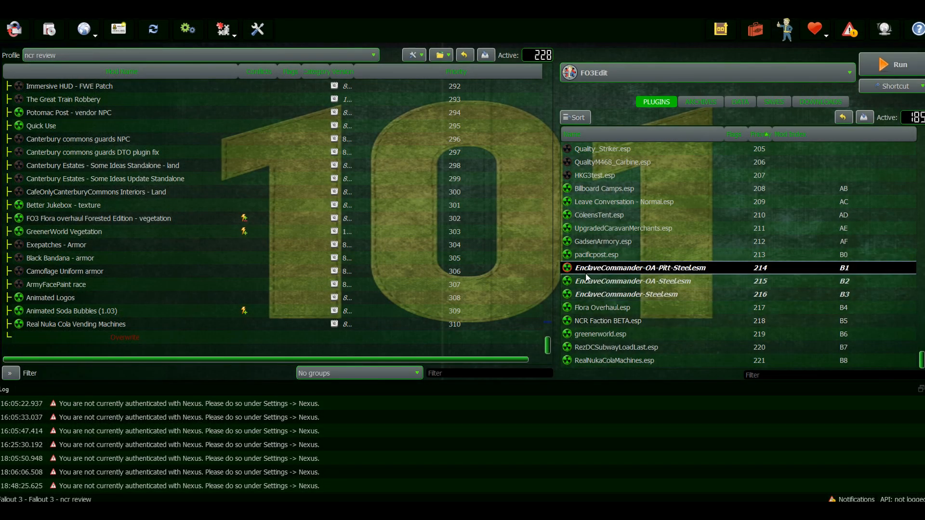
mouse_move(640, 268)
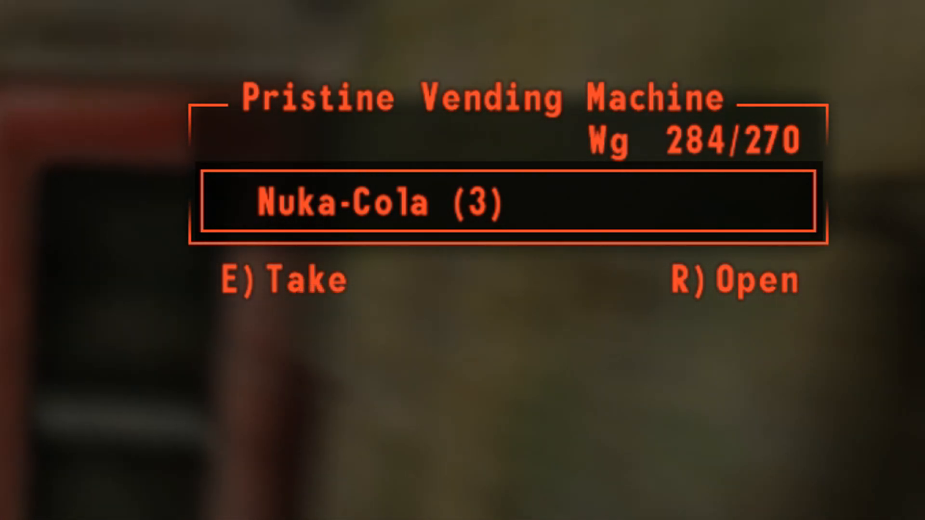
Buy a Nuka Cola for 1 Pre-War Money from the machine and take it
key(r)
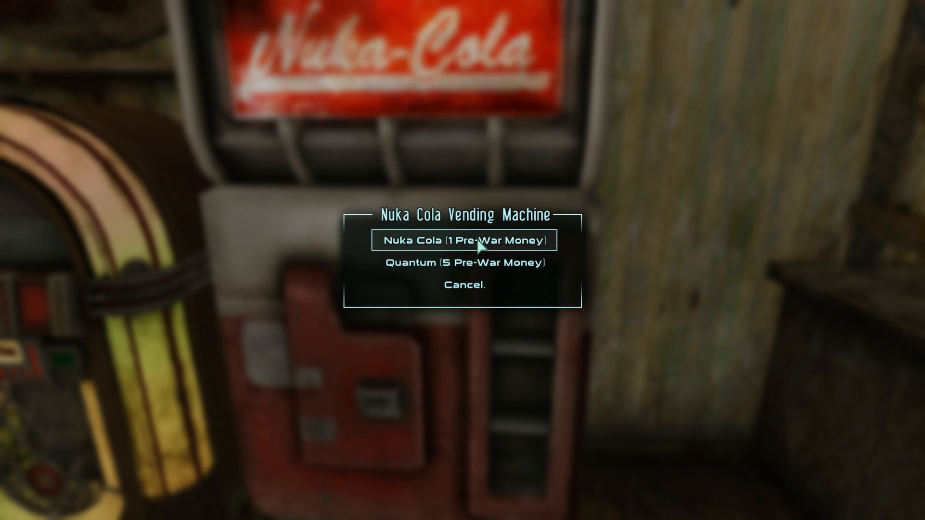
click(465, 240)
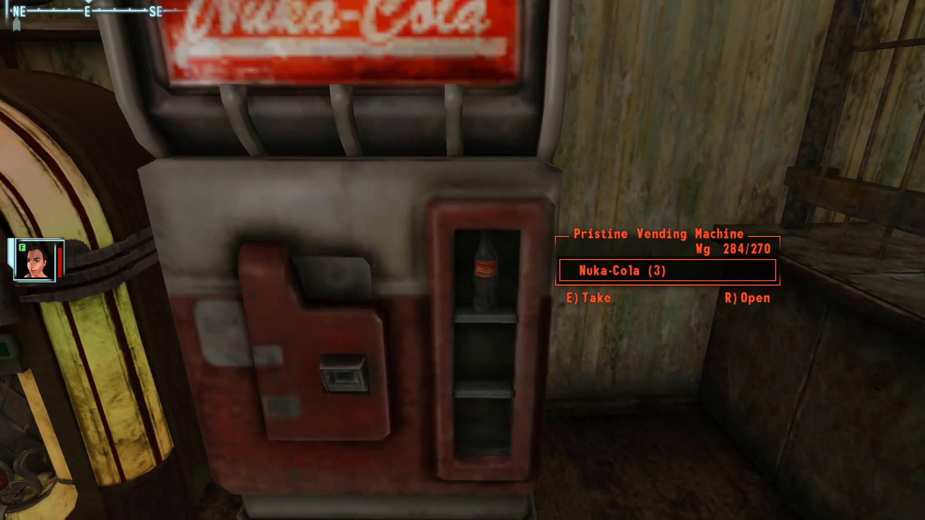
key(e)
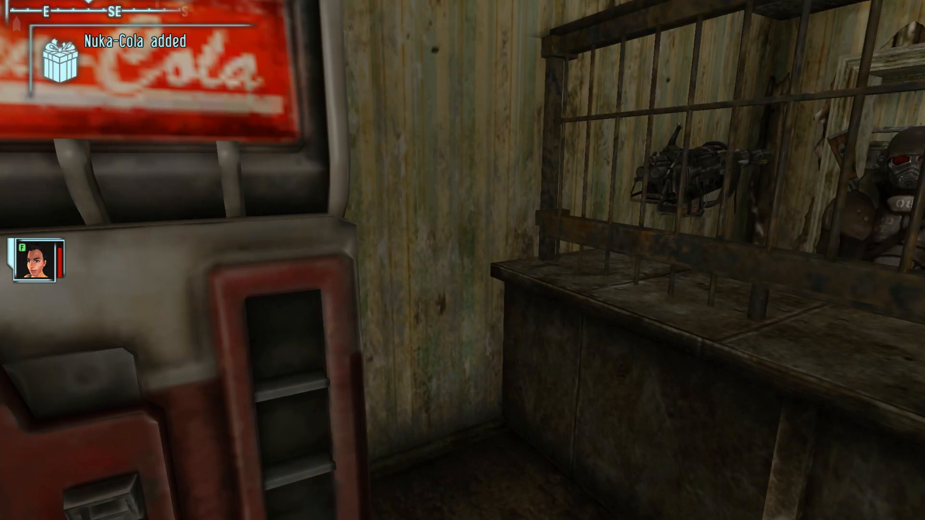
mouse_move(462, 261)
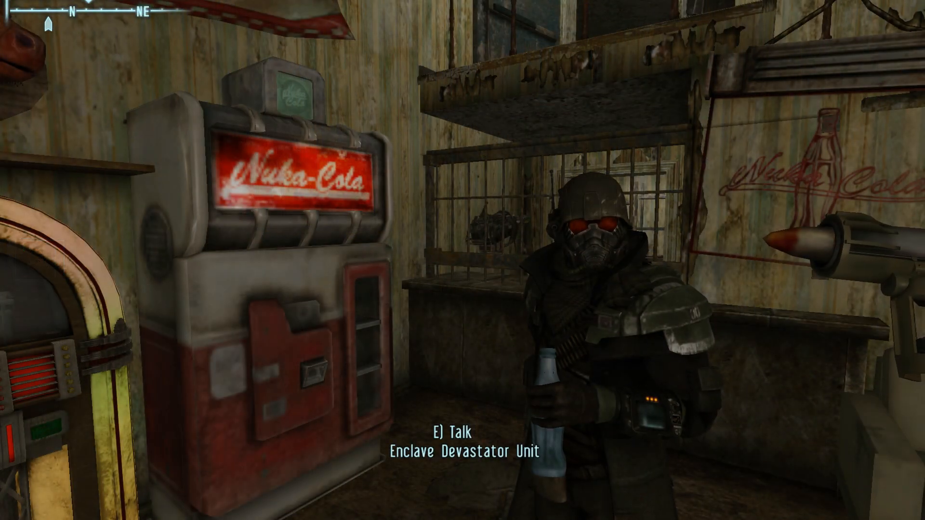